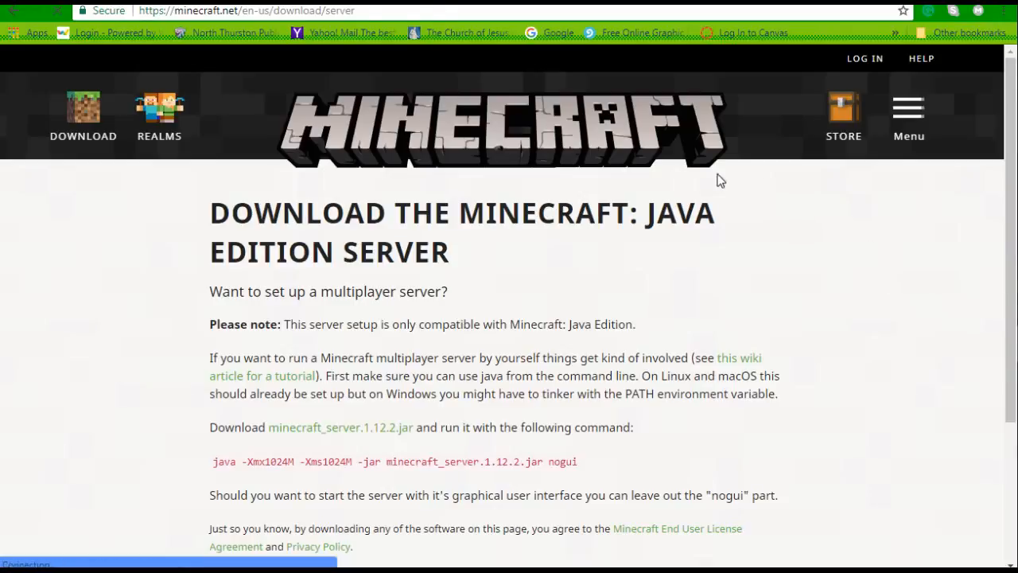
mouse_move(437, 260)
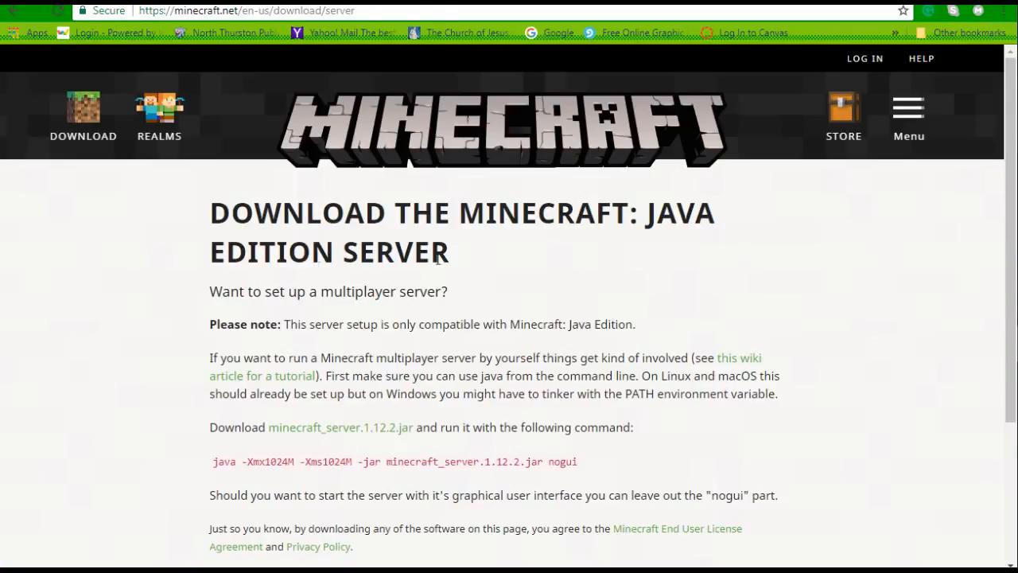
Step: Download minecraft_server.1.12.2.jar from the Minecraft.net server download page
scroll("down", 3)
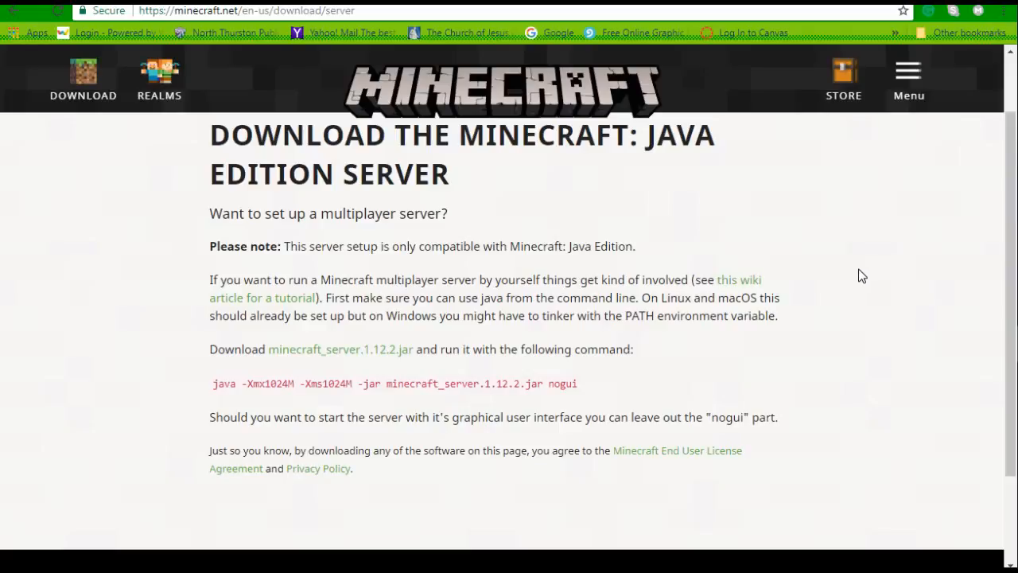
mouse_move(867, 276)
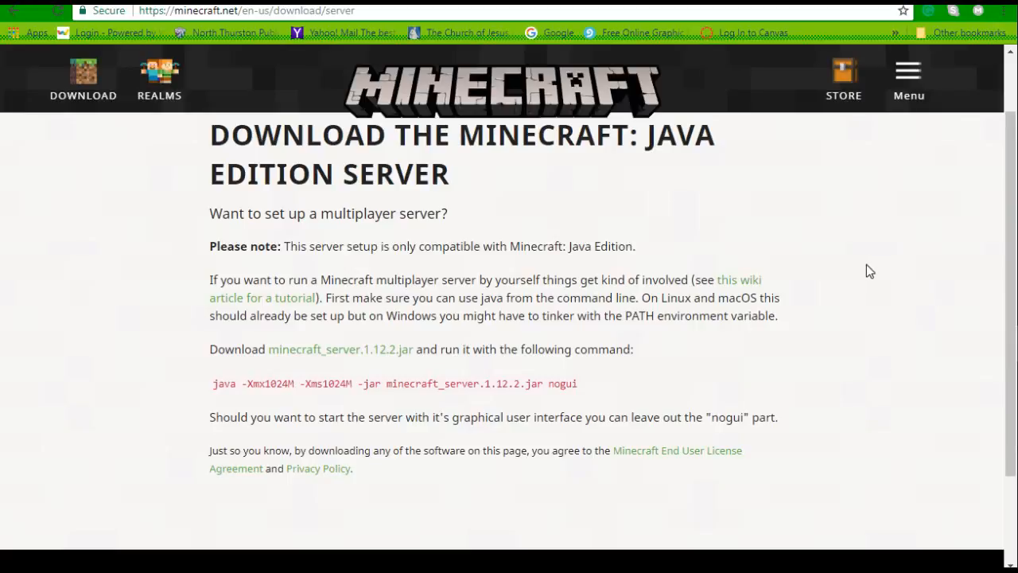
left_click(340, 349)
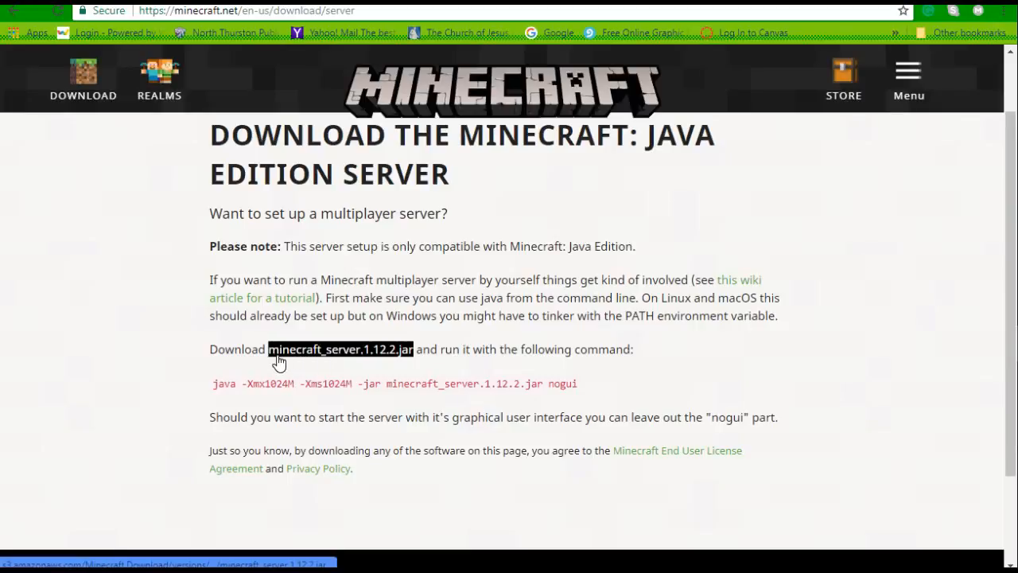
mouse_move(330, 360)
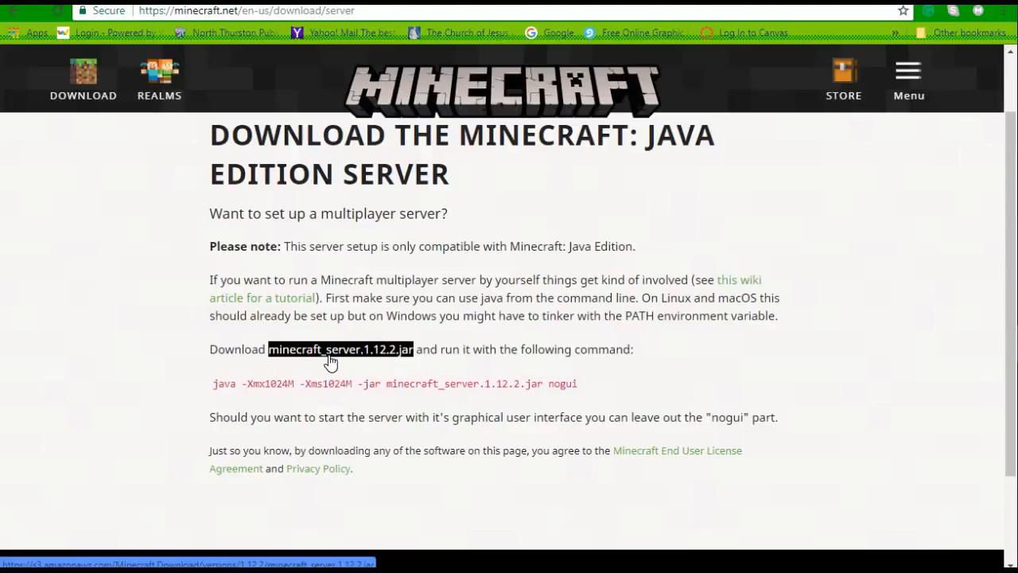
mouse_move(376, 362)
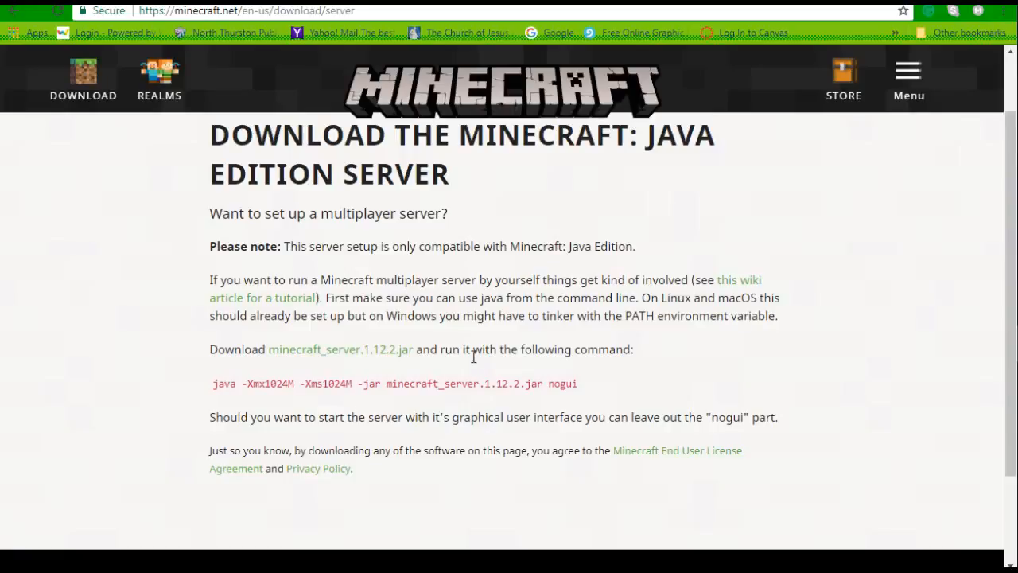
left_click(341, 349)
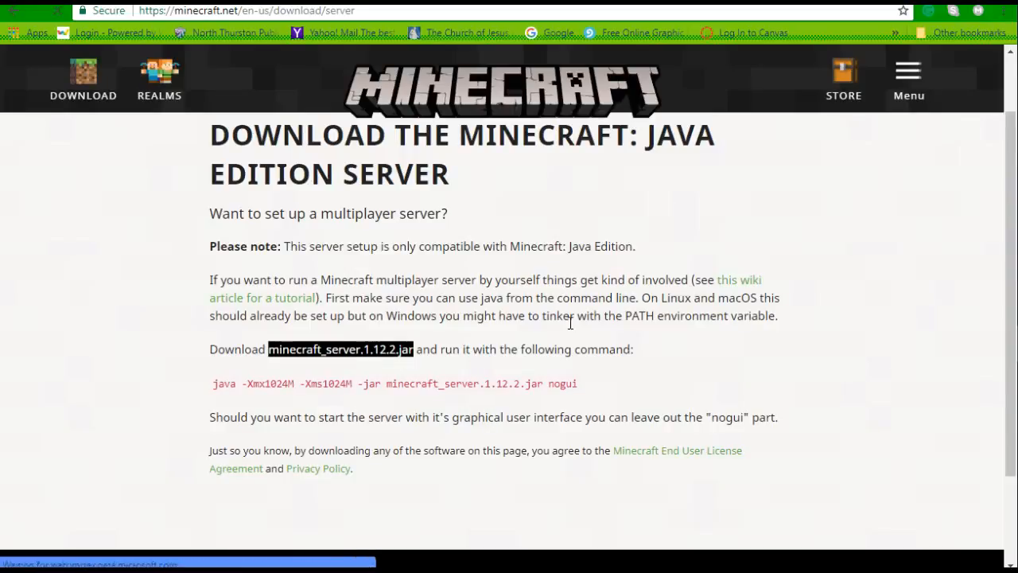
mouse_move(382, 355)
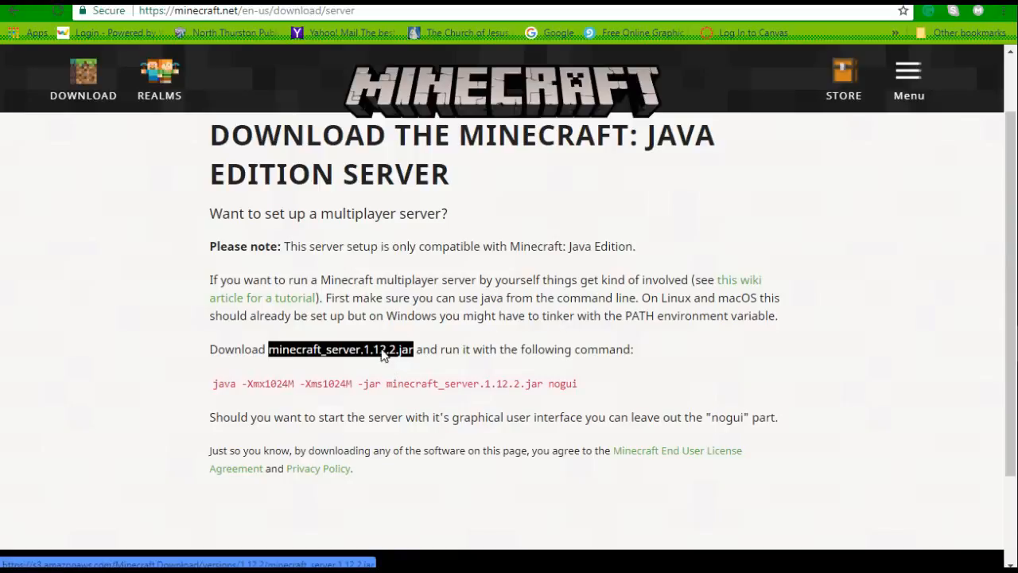
left_click(339, 349)
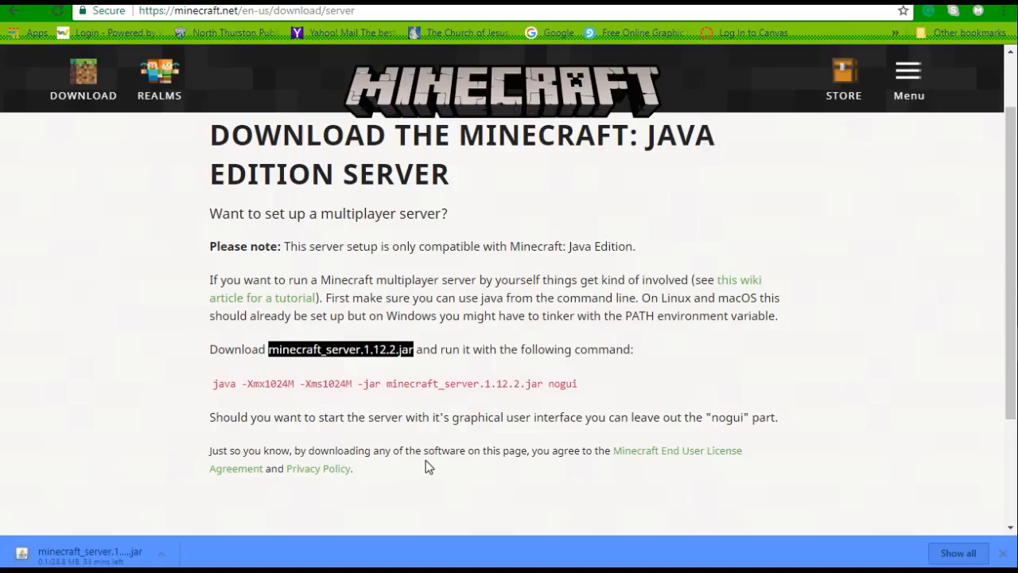
mouse_move(874, 525)
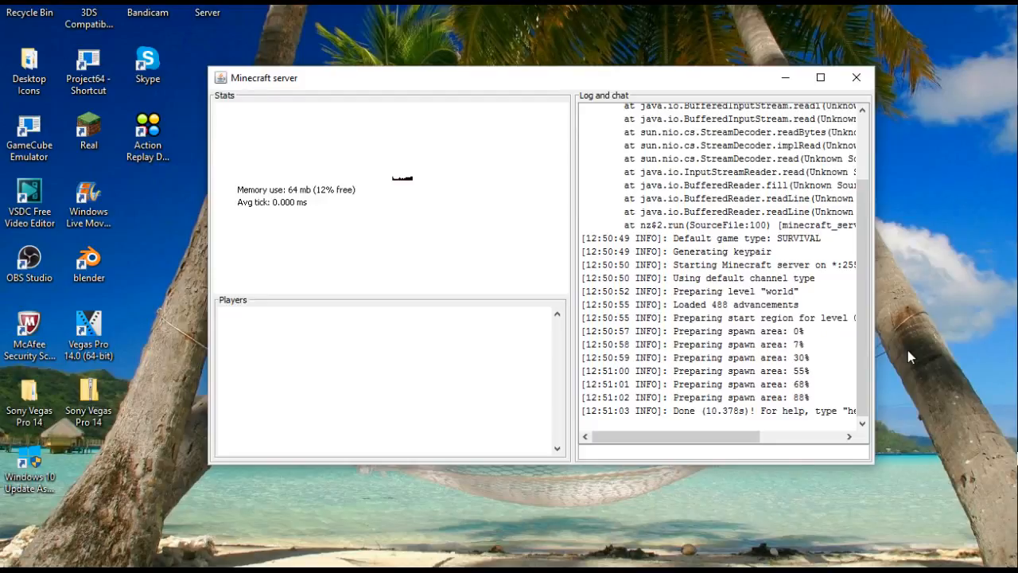
Step: Close the Minecraft server console window after it finishes loading
scroll("up", 3)
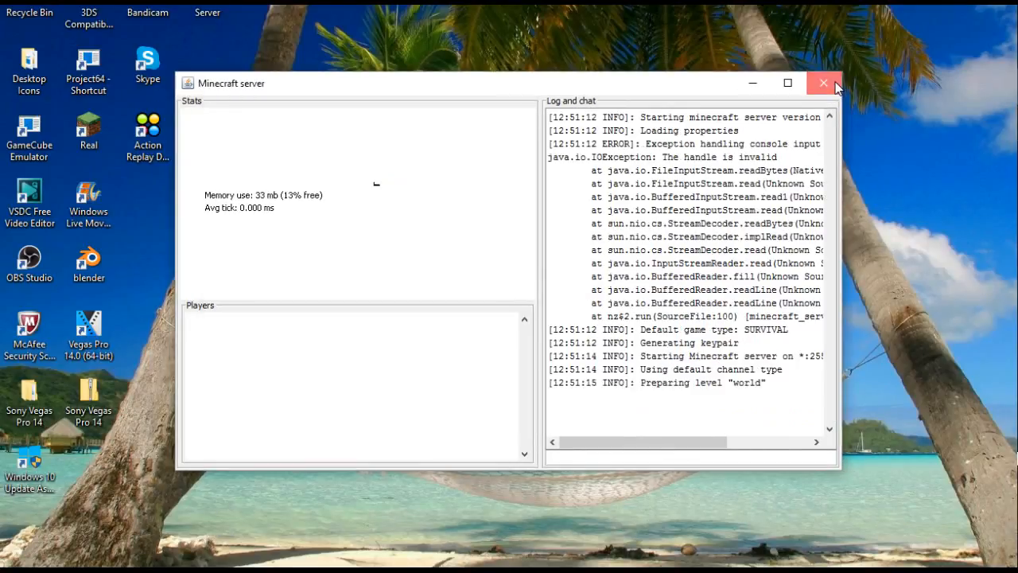
left_click(823, 83)
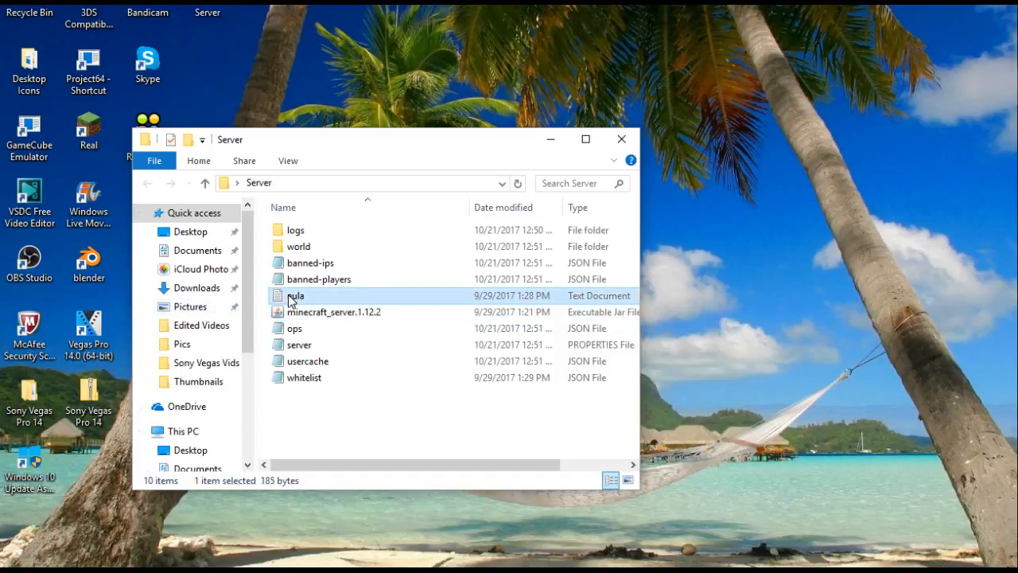
Step: Open the eula text file from the Server folder, showing eula=true
double_click(295, 295)
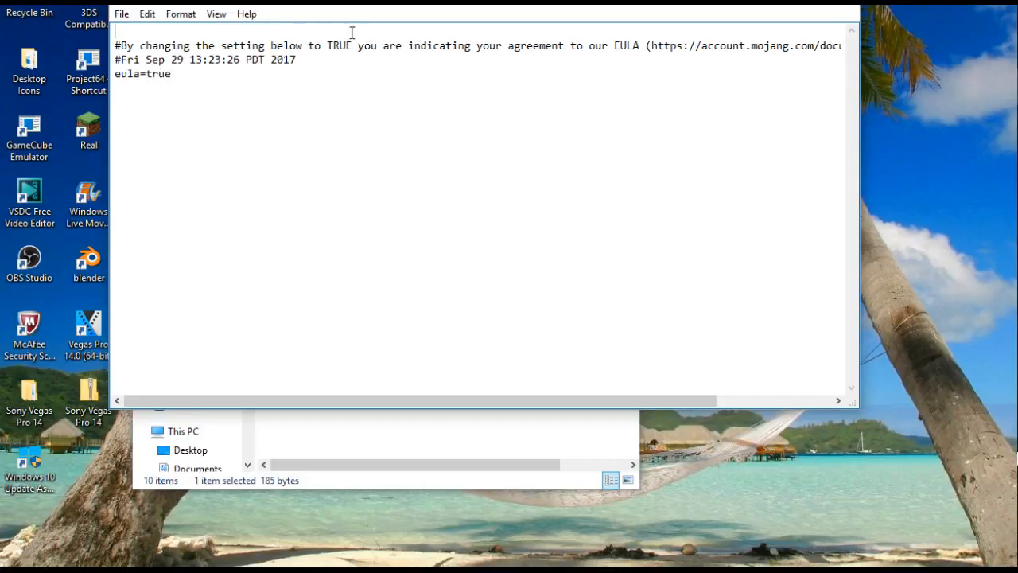
mouse_move(234, 41)
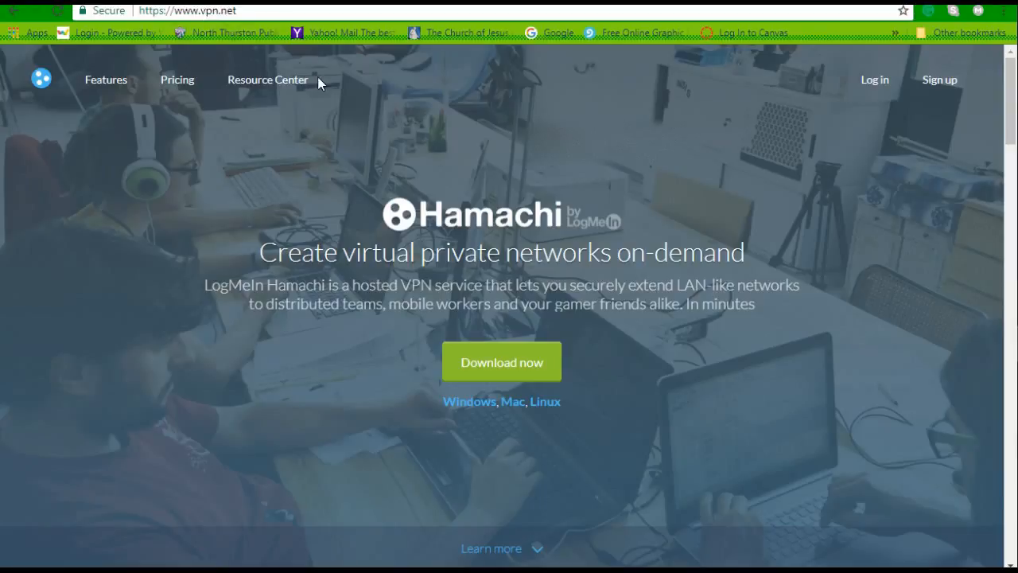
mouse_move(533, 225)
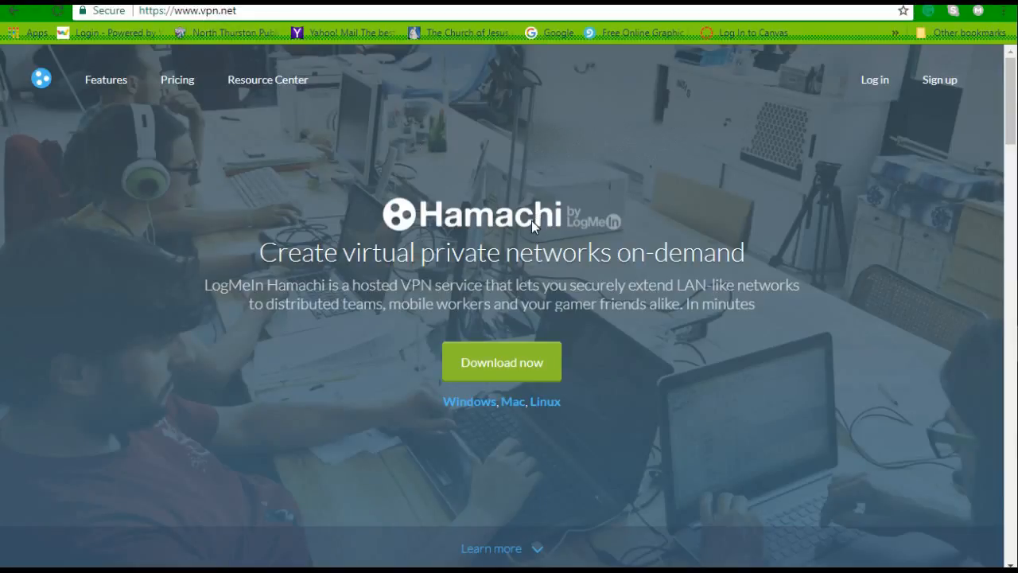
mouse_move(594, 296)
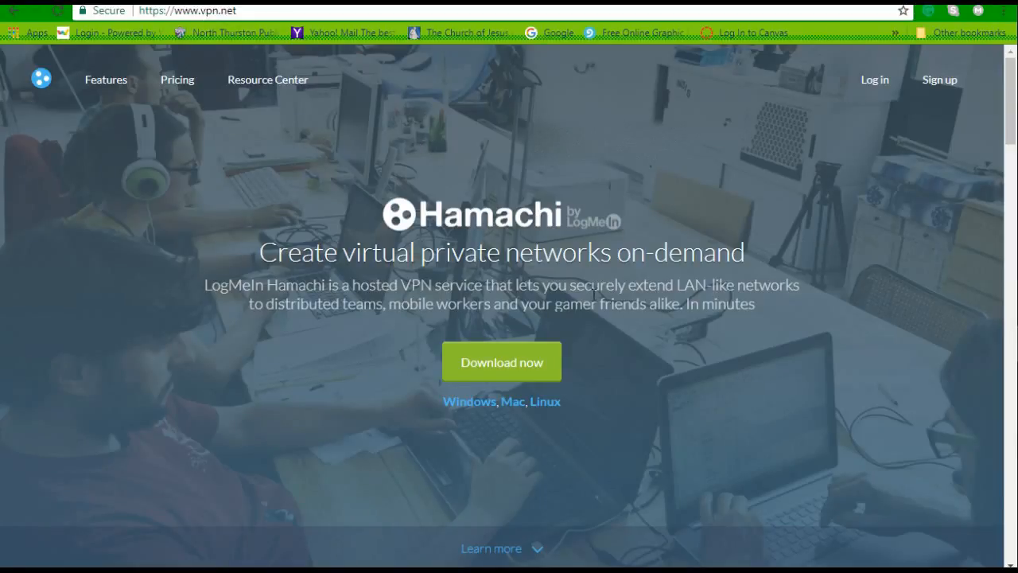
mouse_move(712, 319)
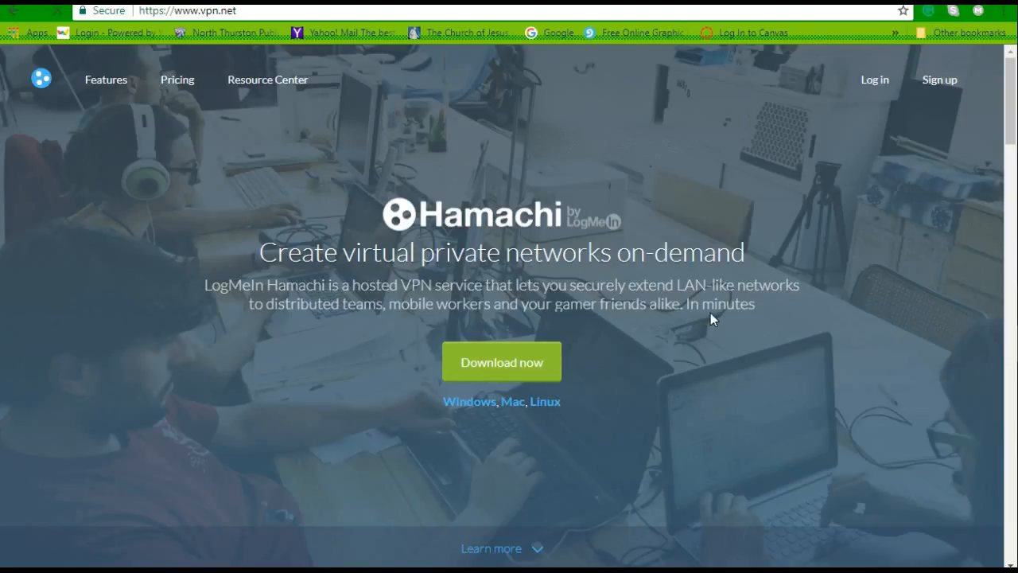
Step: View the LogMeIn Hamachi homepage at vpn.net
left_click(501, 361)
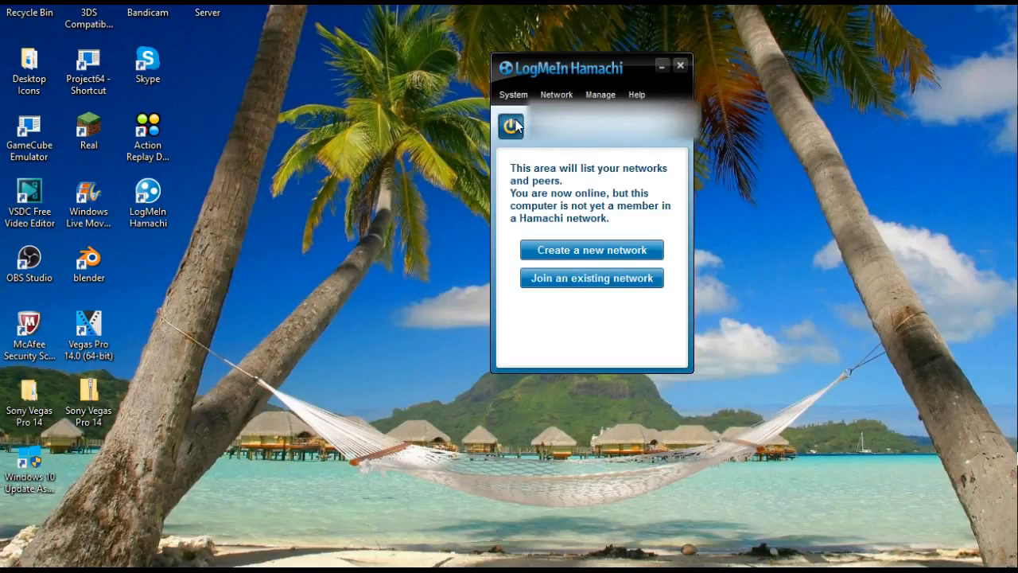
mouse_move(574, 155)
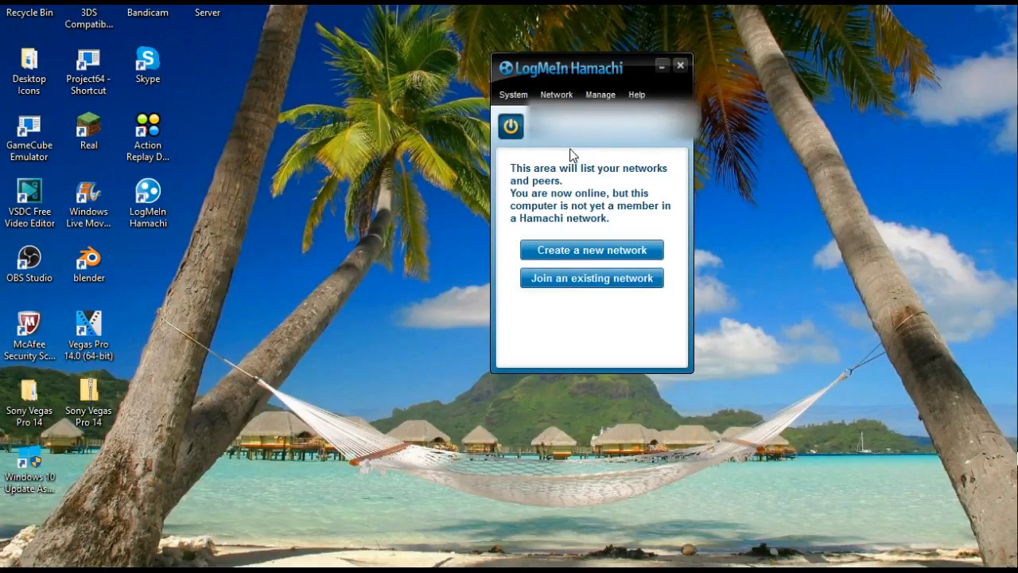
mouse_move(783, 160)
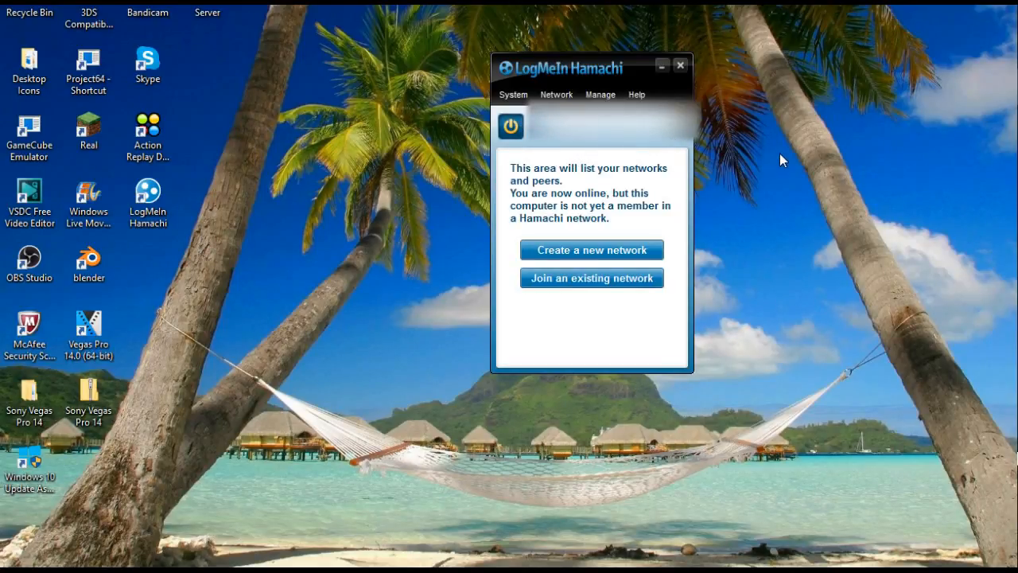
mouse_move(743, 192)
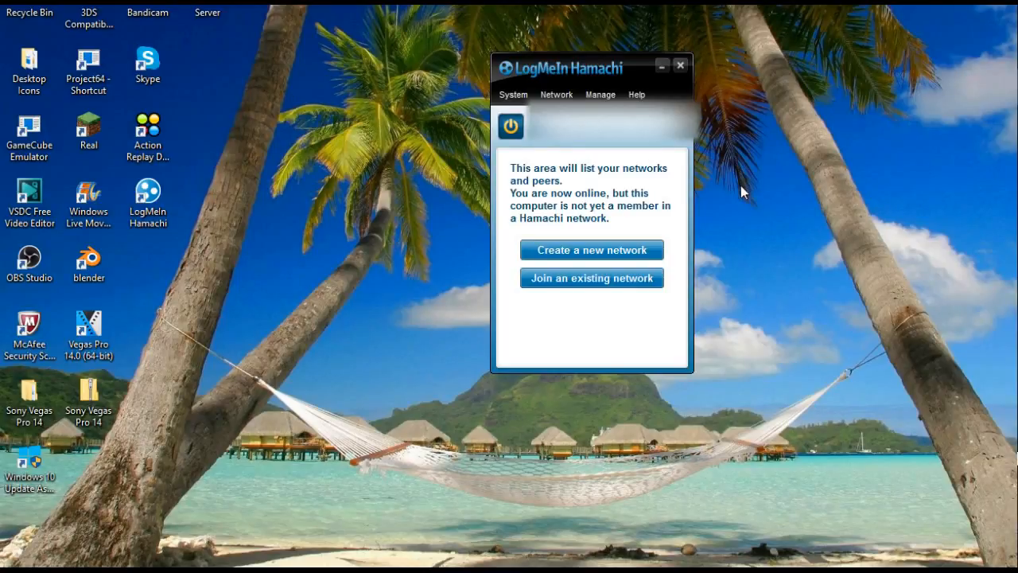
mouse_move(601, 253)
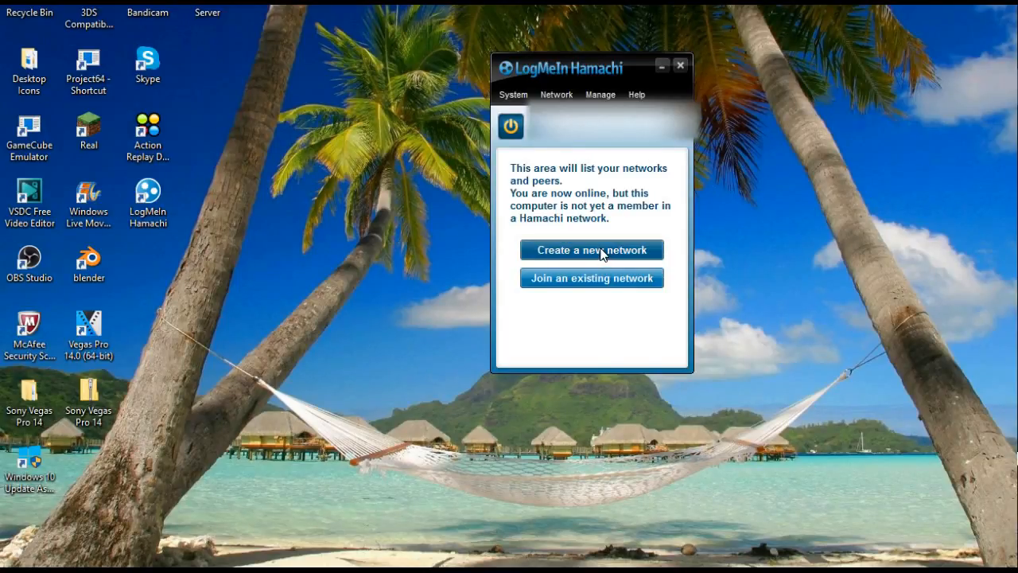
Step: Start a new network from the Hamachi client's main window
left_click(591, 248)
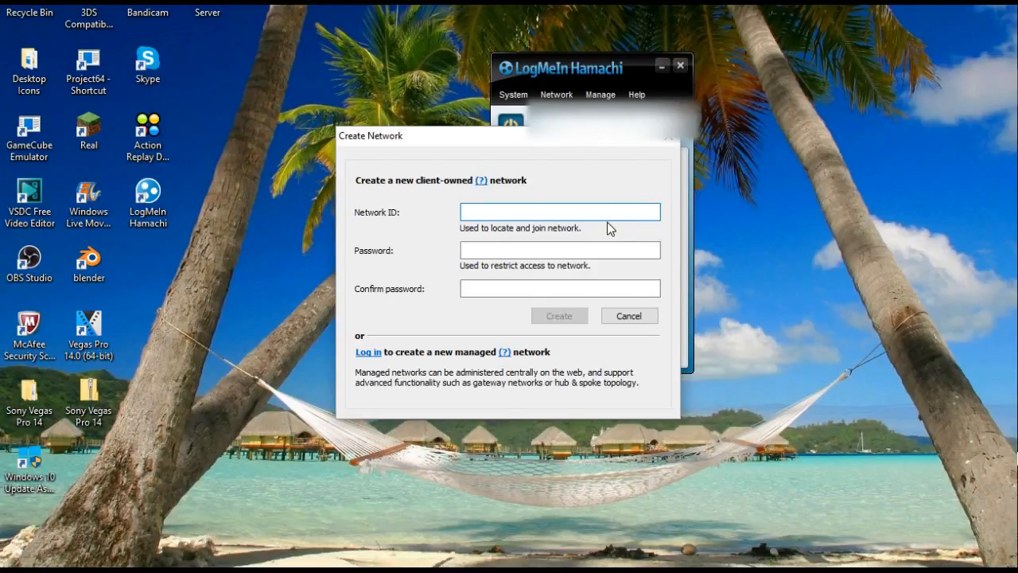
Step: Enter TheGreatValueServer as the new network ID
left_click(559, 212)
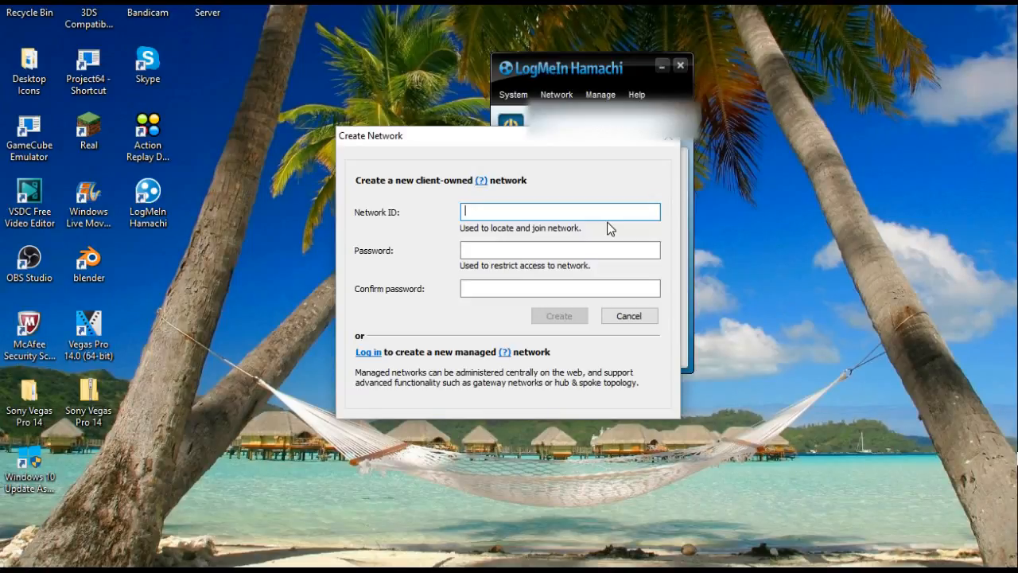
type("T")
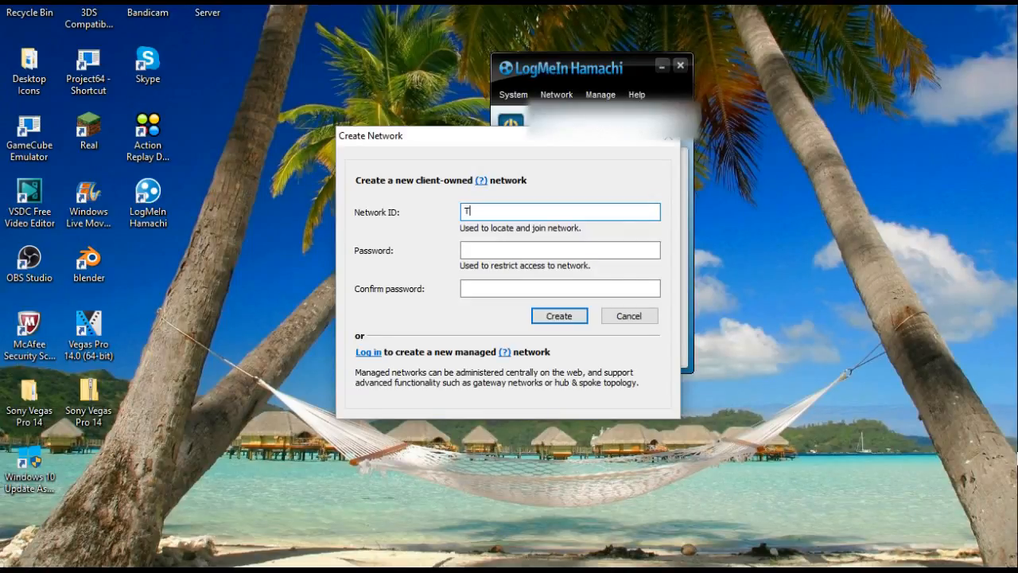
type("heGr")
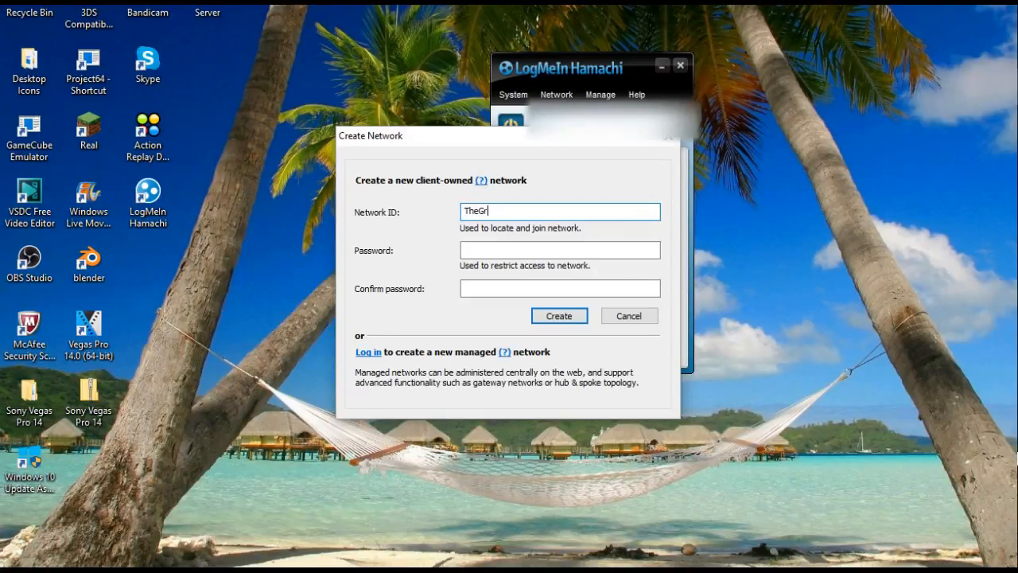
type("eatValue")
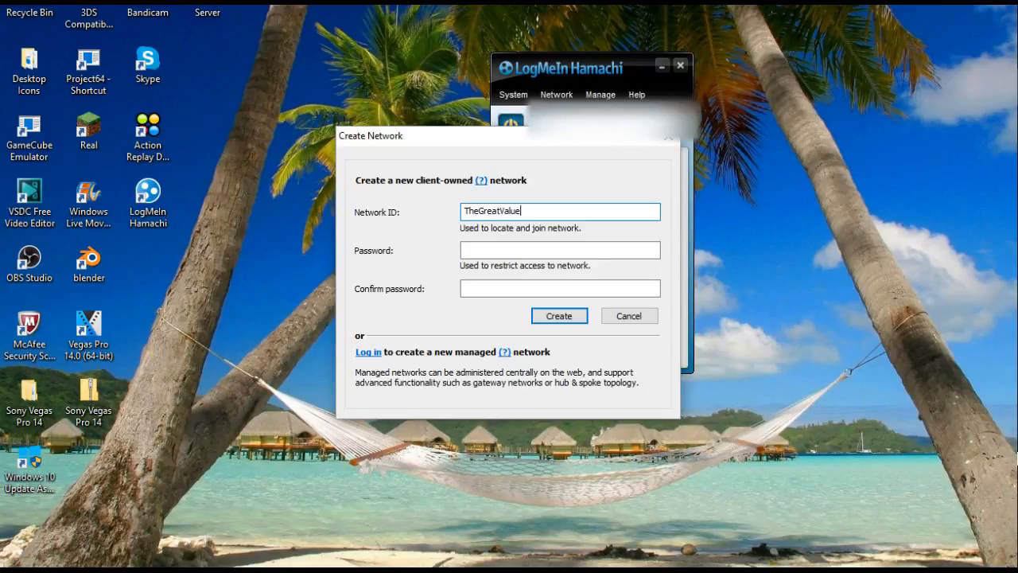
type("Server")
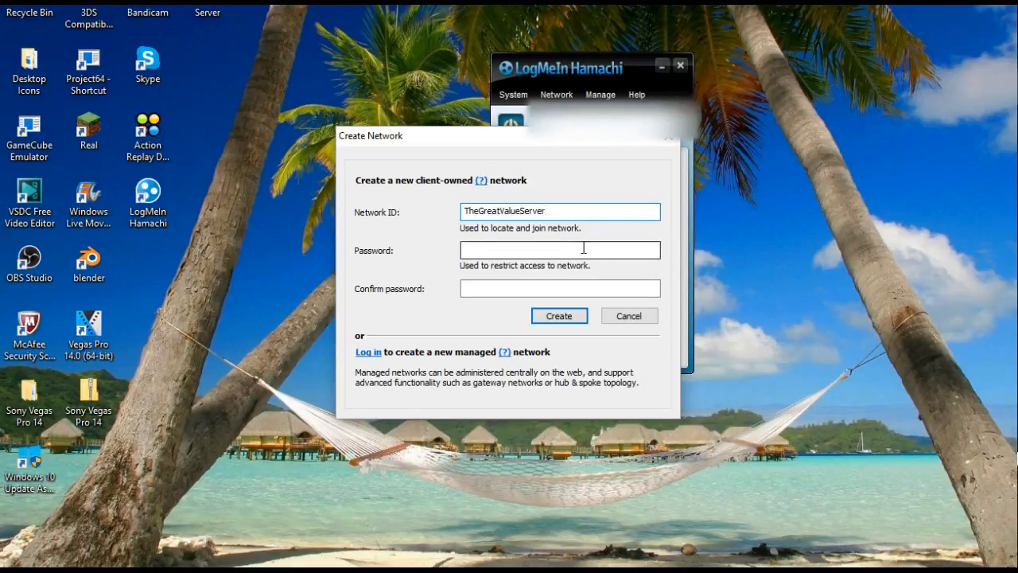
Step: Enter and confirm the network password, then create the network
left_click(559, 250)
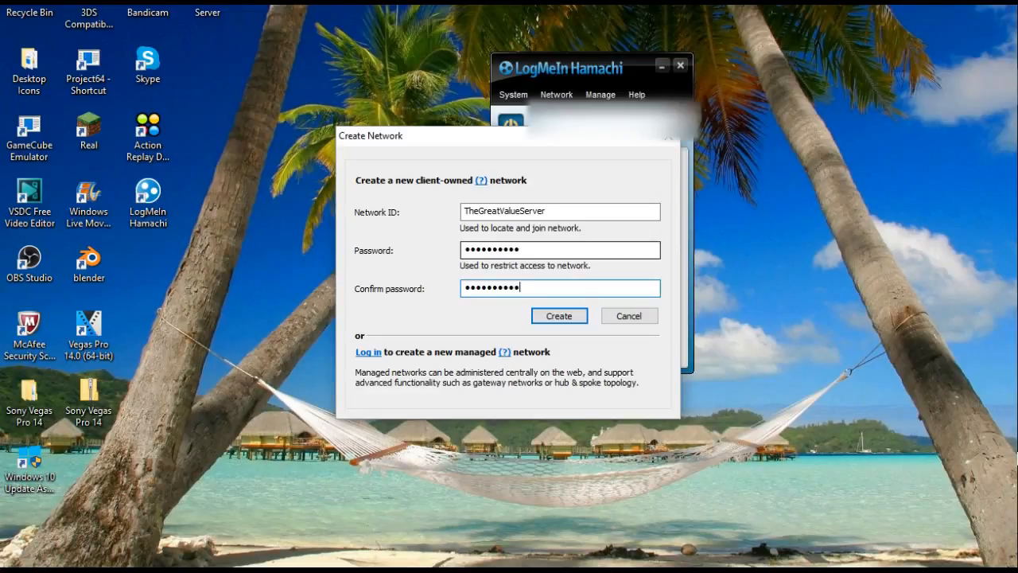
left_click(559, 250)
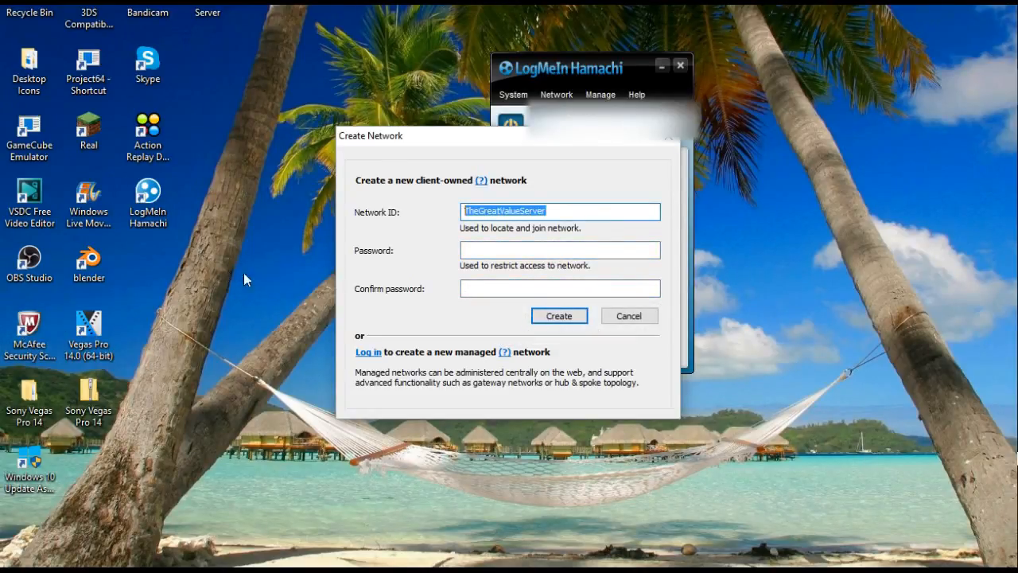
type("••••")
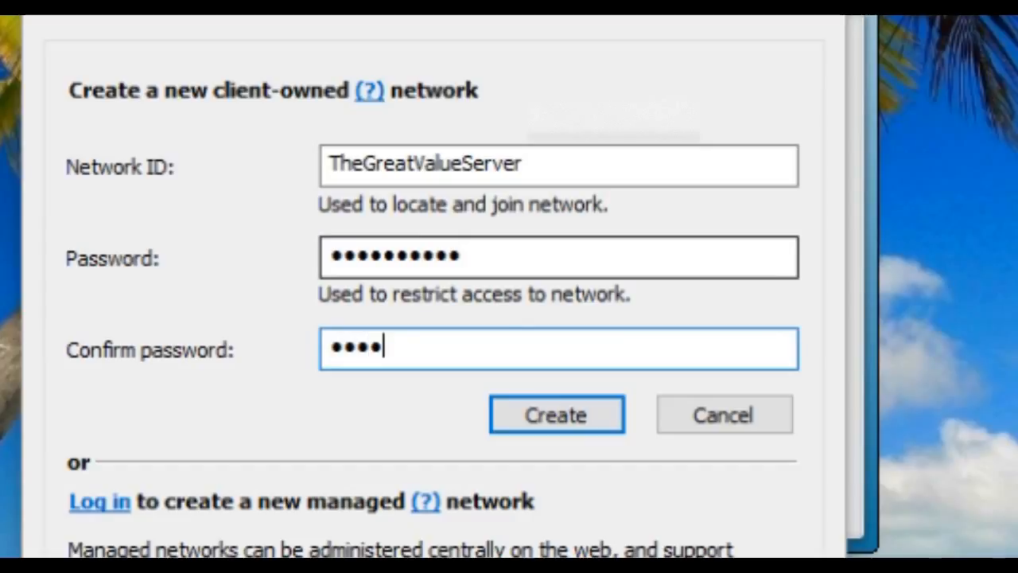
left_click(555, 414)
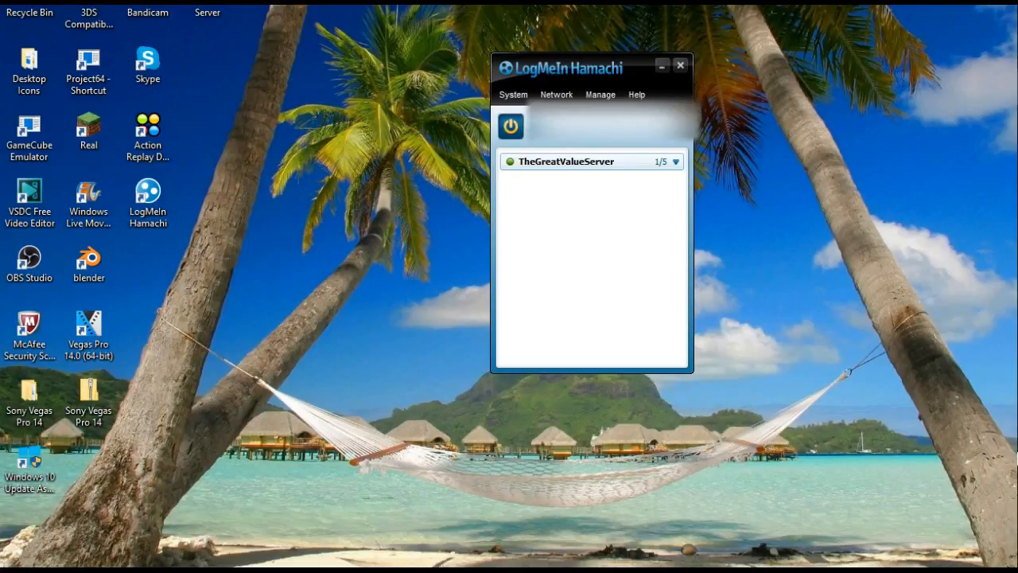
mouse_move(660, 158)
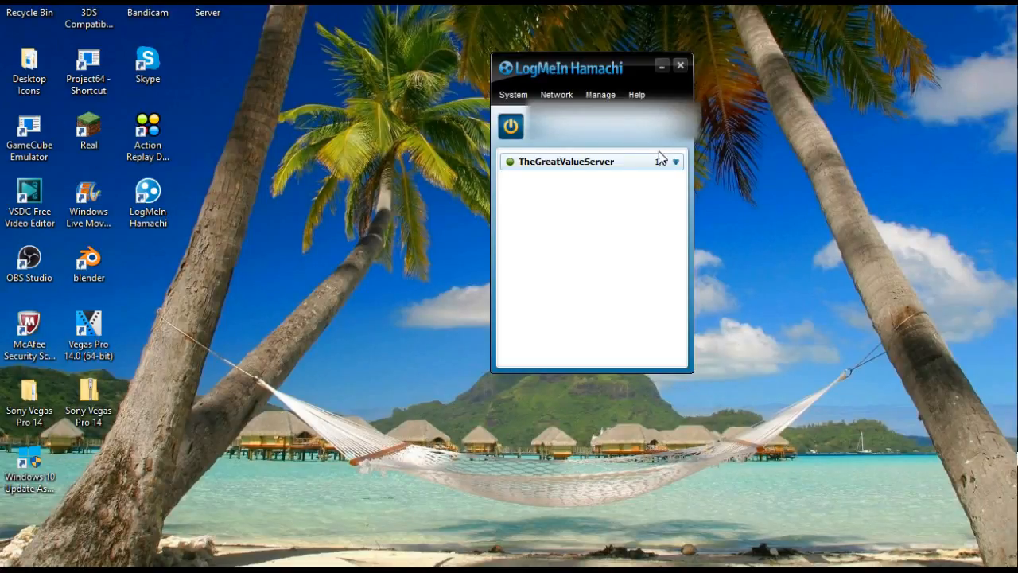
Step: Select the TheGreatValueServer network, then close the Hamachi client window
left_click(573, 161)
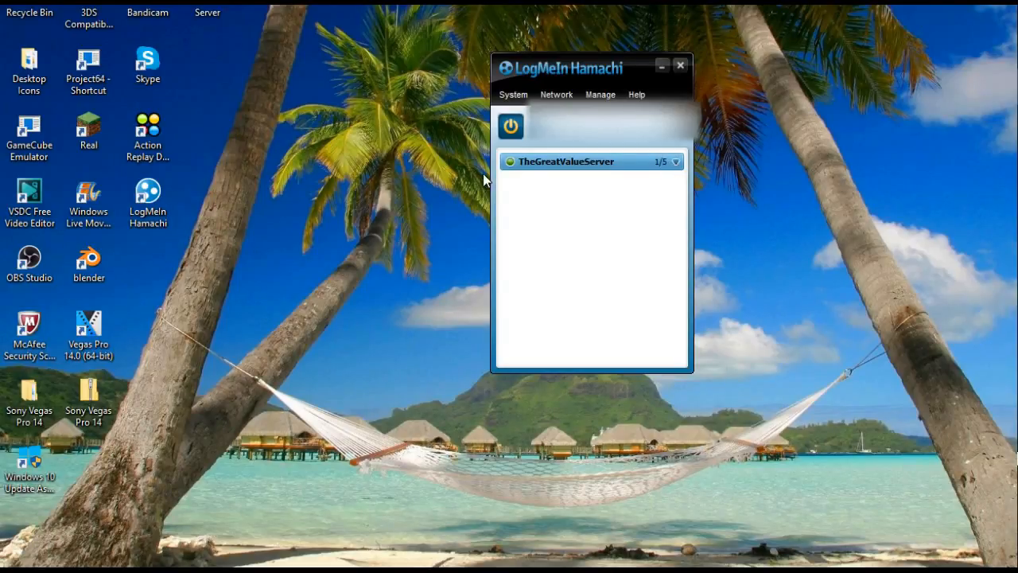
mouse_move(735, 155)
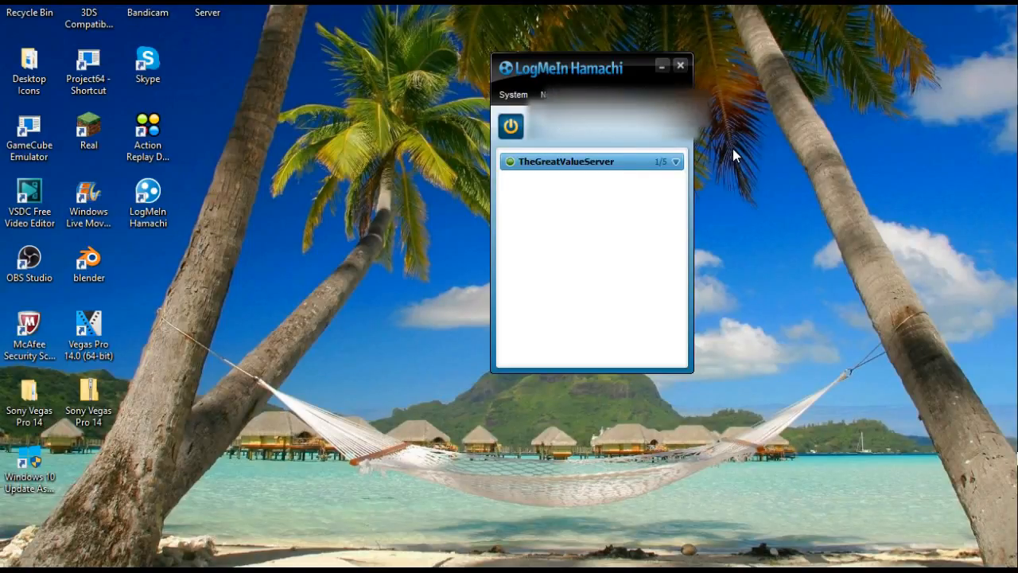
mouse_move(564, 64)
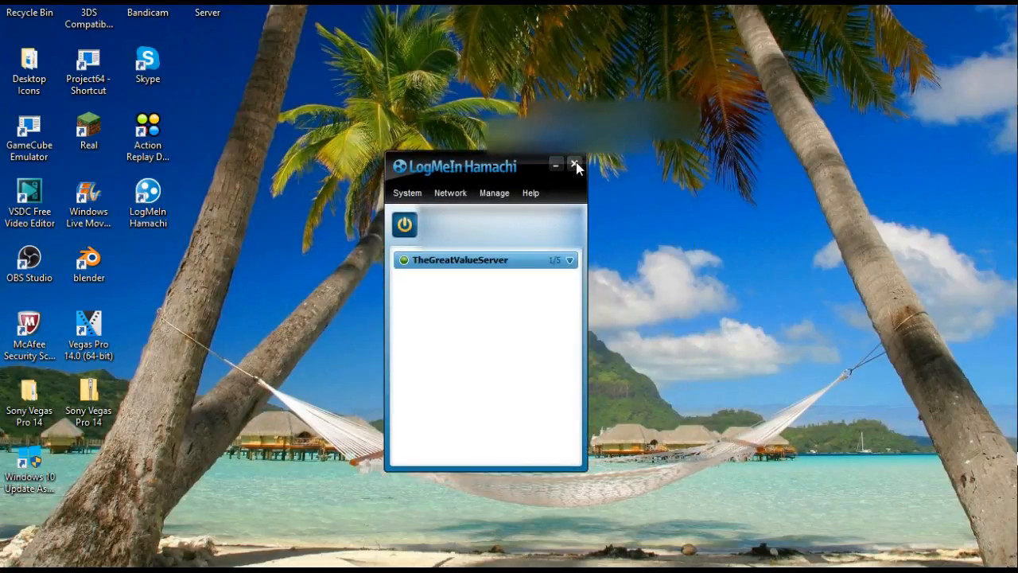
left_click(575, 164)
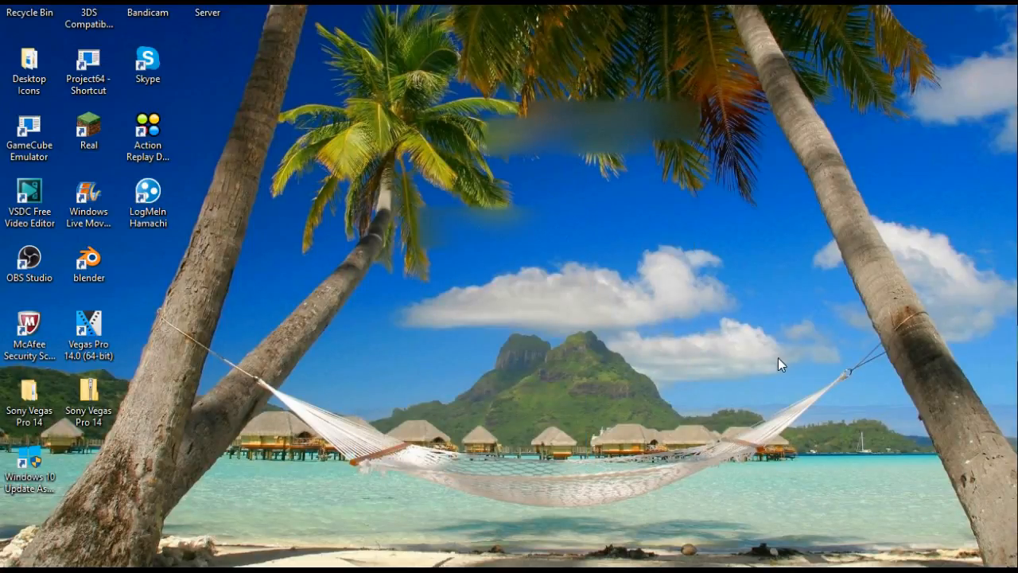
mouse_move(543, 308)
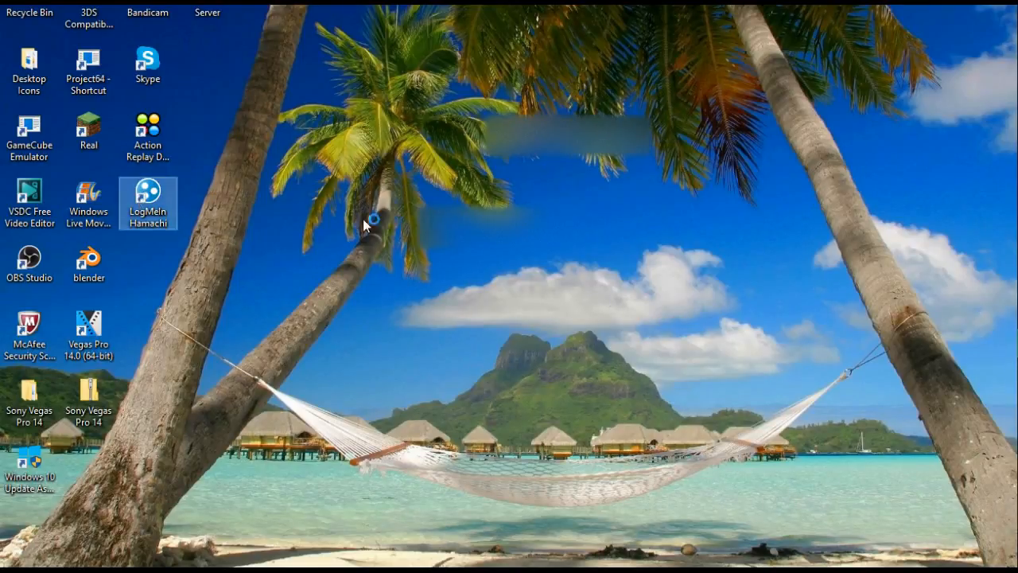
Step: Reopen Hamachi, try joining TheGreatValueServer (already owned), then open the Server folder
double_click(147, 203)
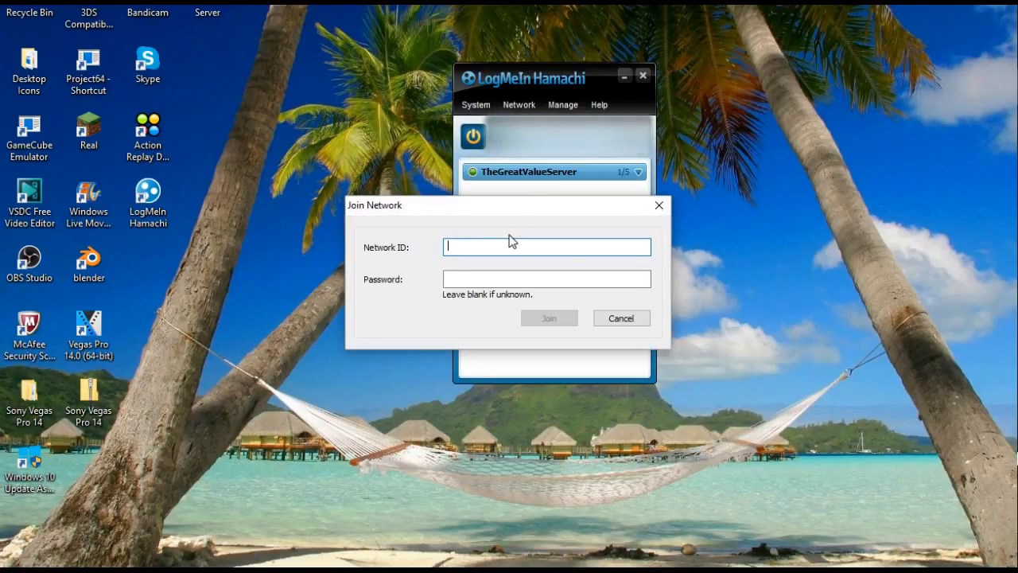
type("The")
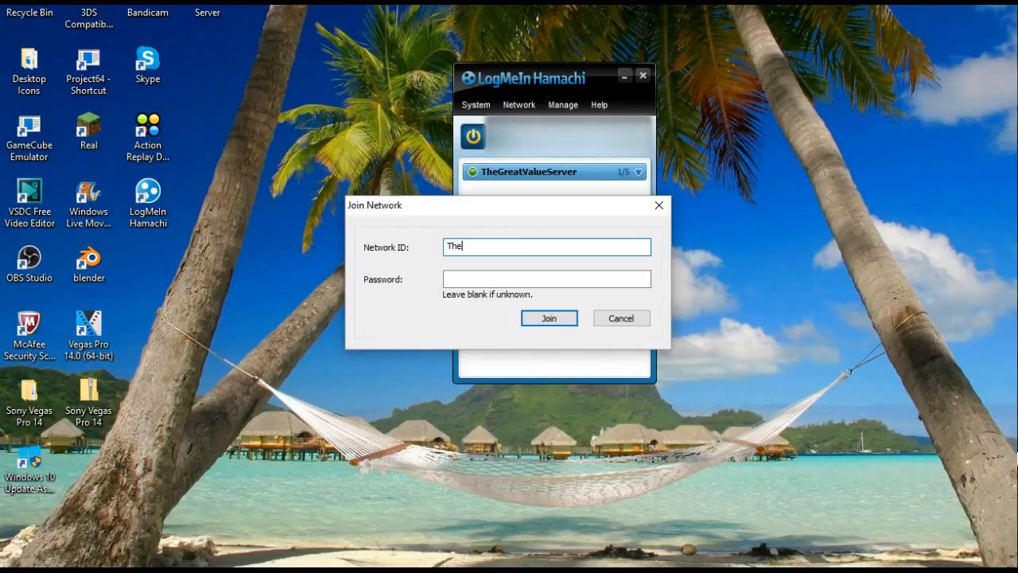
type("GreatValueServer")
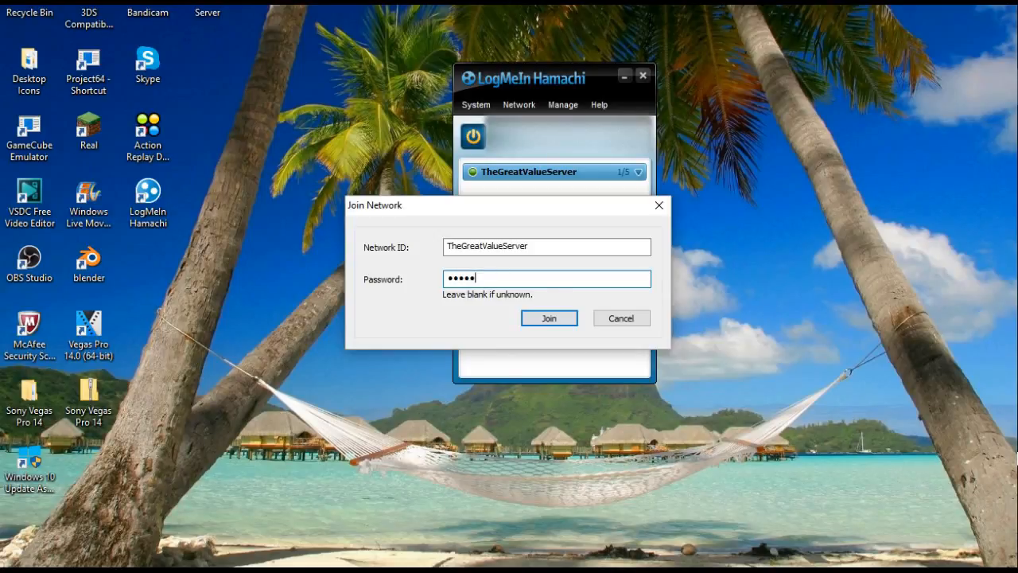
left_click(548, 318)
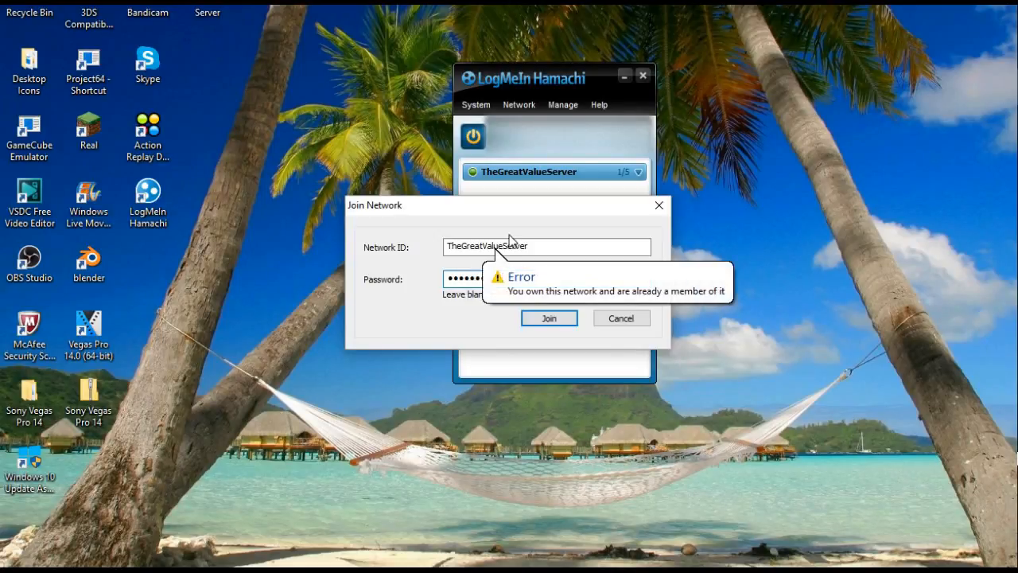
mouse_move(524, 298)
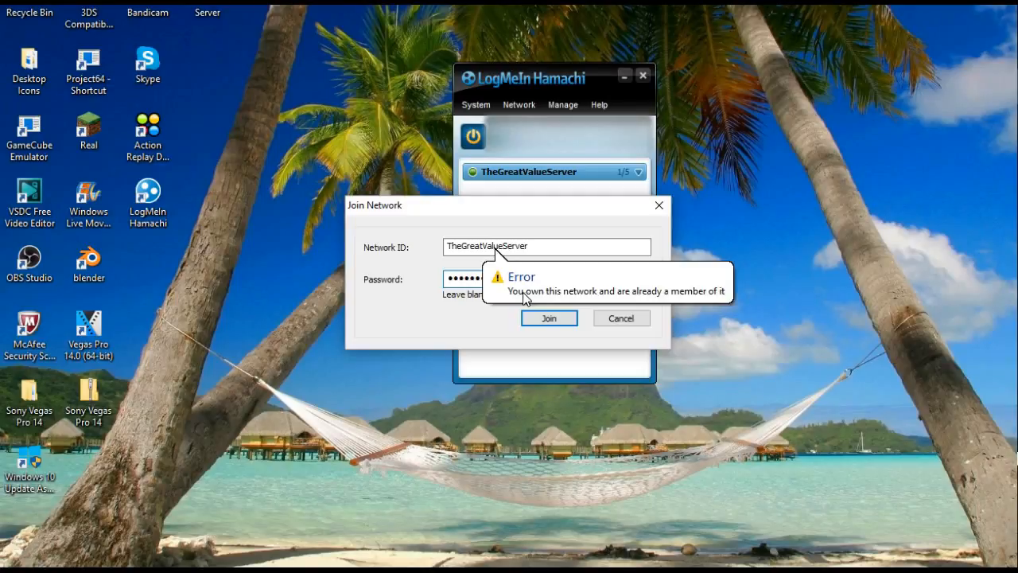
mouse_move(572, 334)
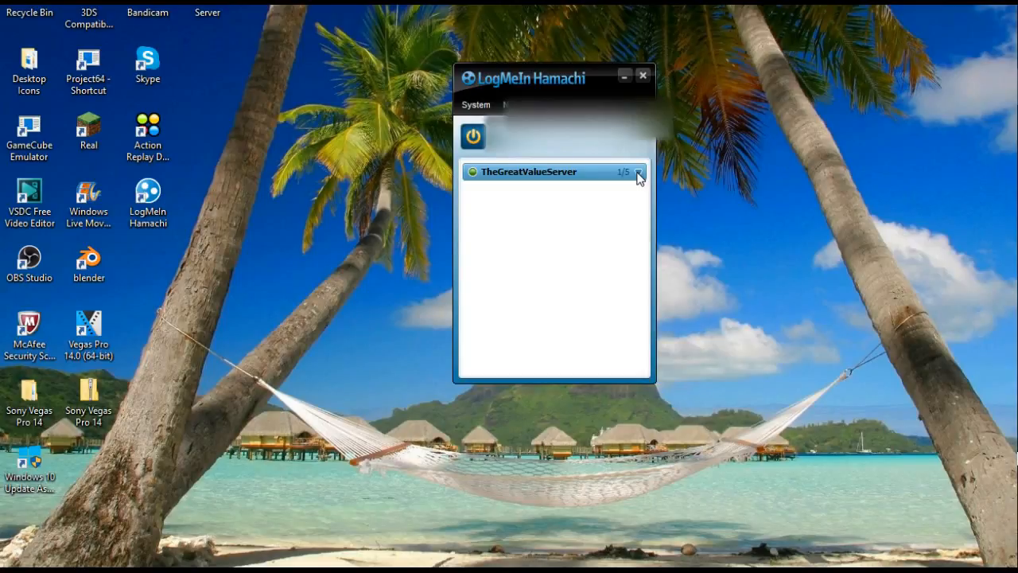
mouse_move(534, 167)
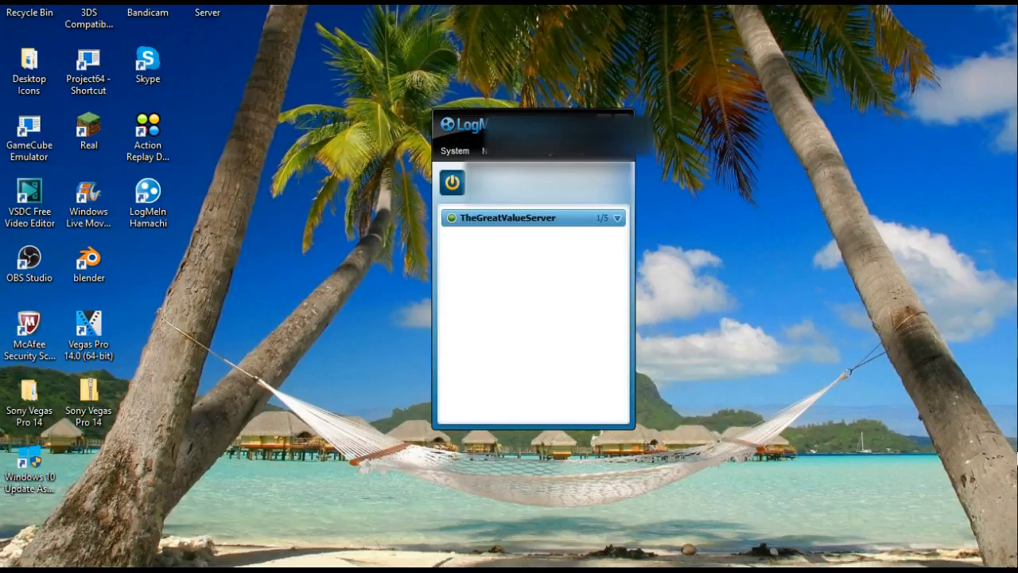
mouse_move(601, 205)
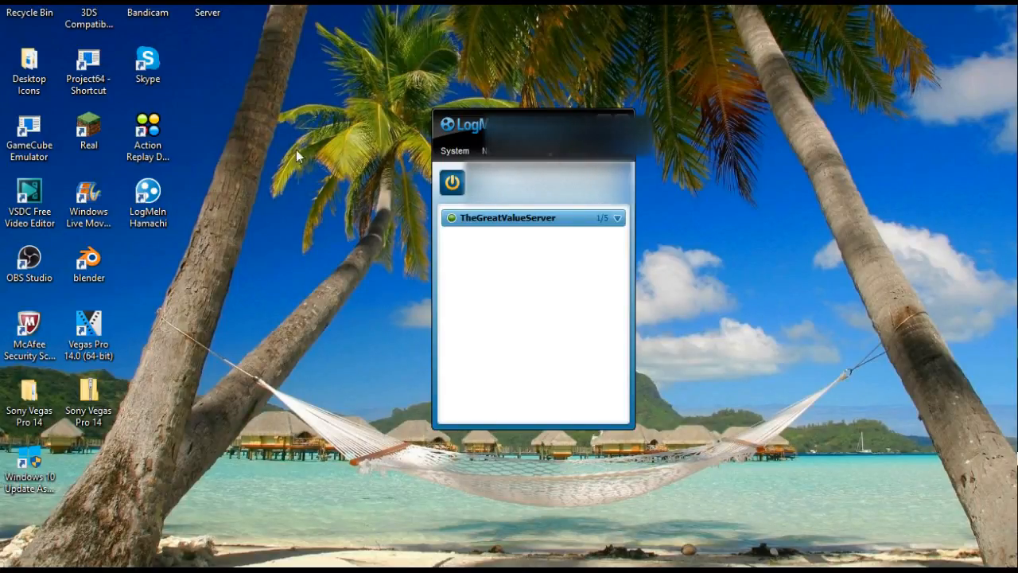
double_click(207, 12)
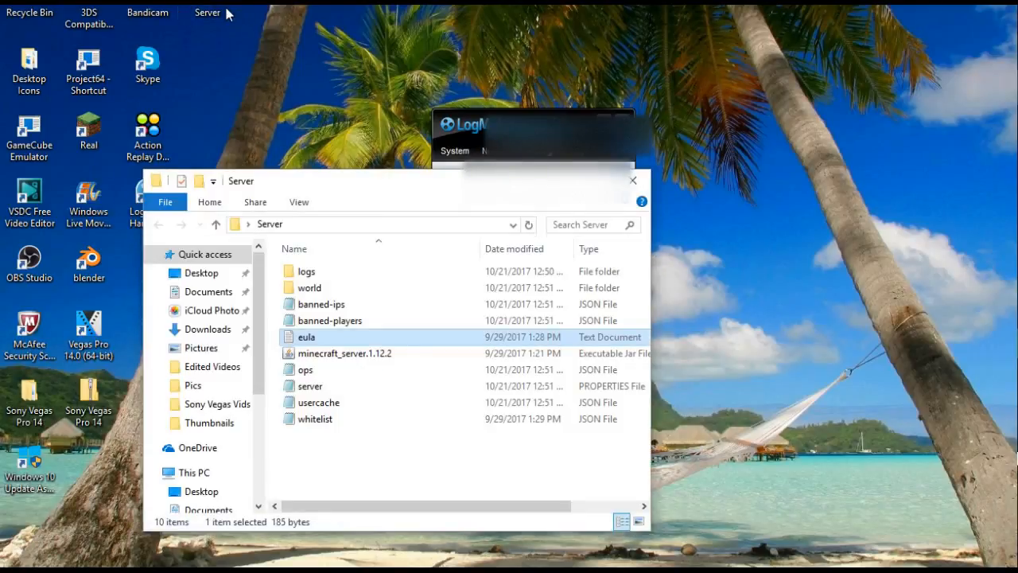
mouse_move(362, 377)
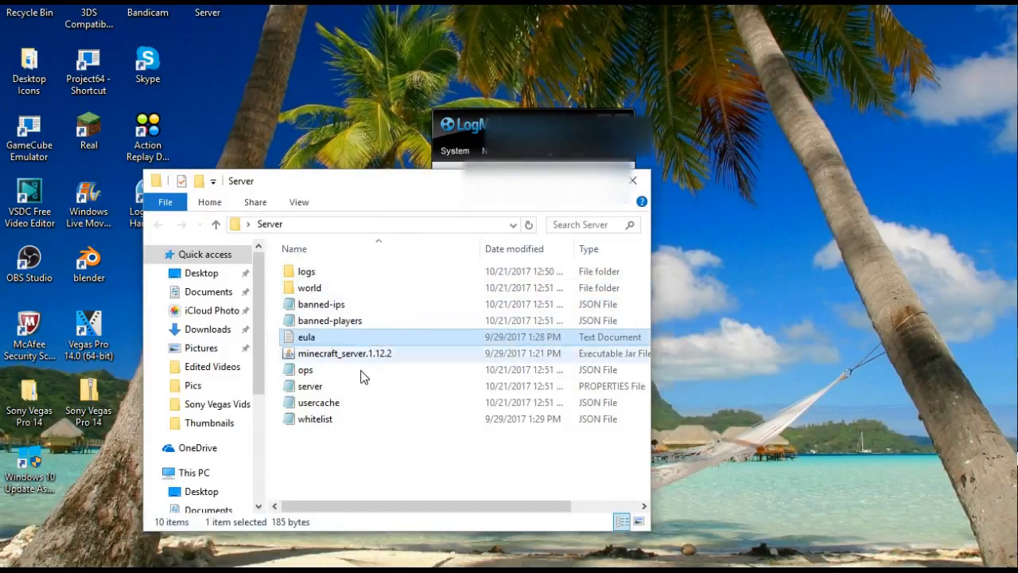
Step: Set server-ip in server.properties to the Hamachi IPv4 address, save, and close Notepad
left_click(310, 386)
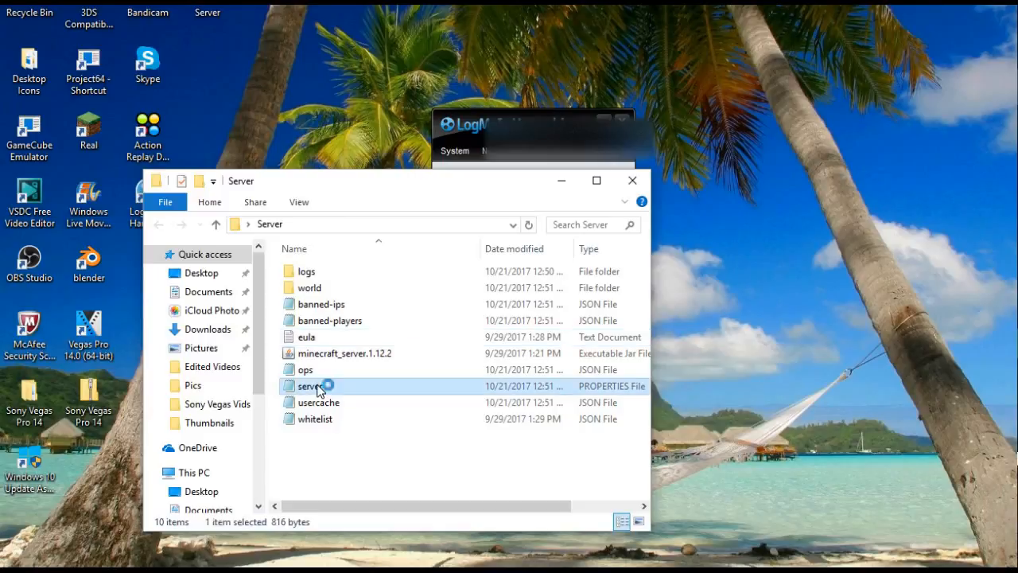
double_click(310, 386)
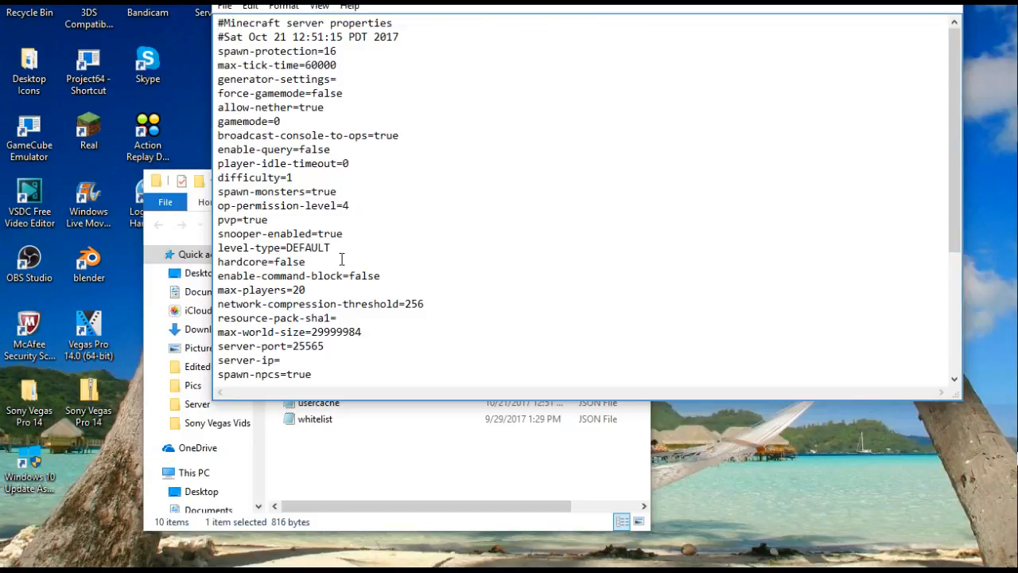
scroll("down", 3)
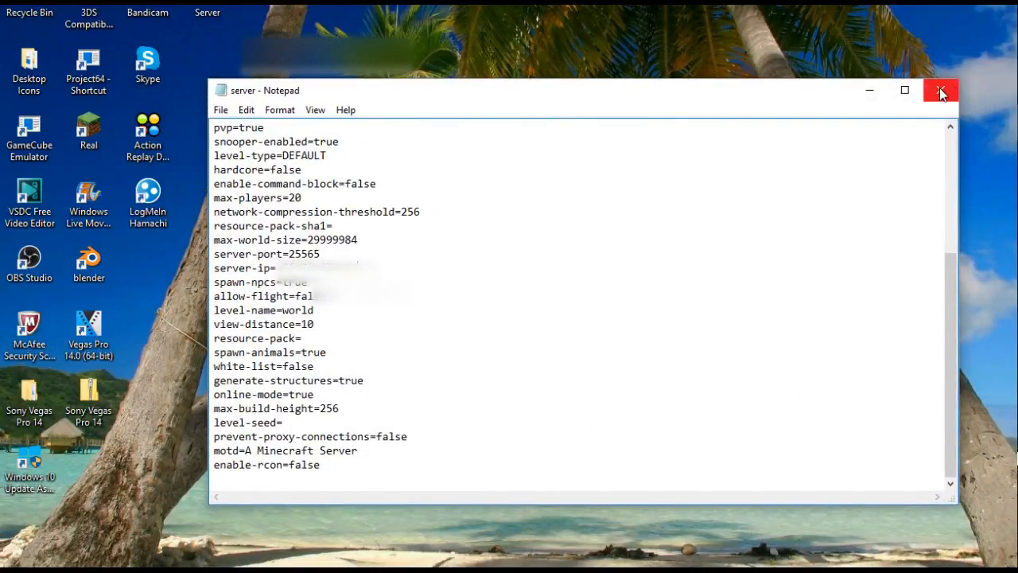
left_click(940, 90)
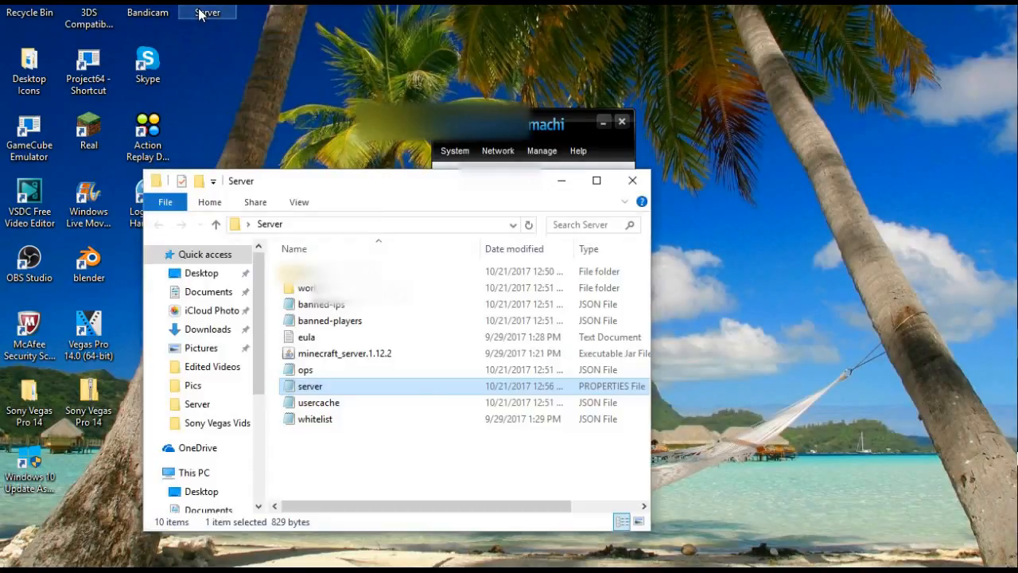
Step: Launch minecraft_server.1.12.2 from the Server folder and bring Hamachi forward
left_click(344, 352)
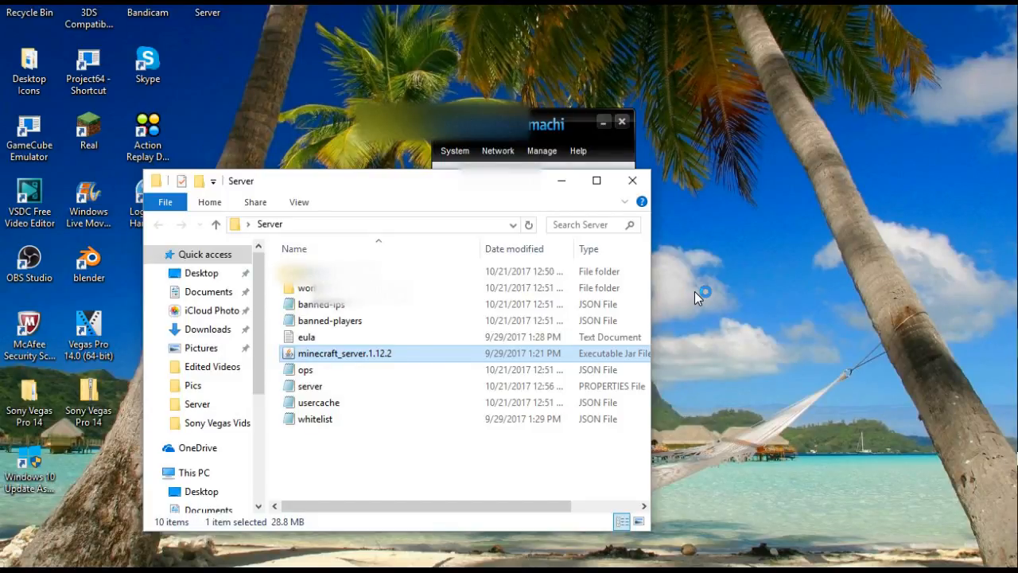
mouse_move(697, 298)
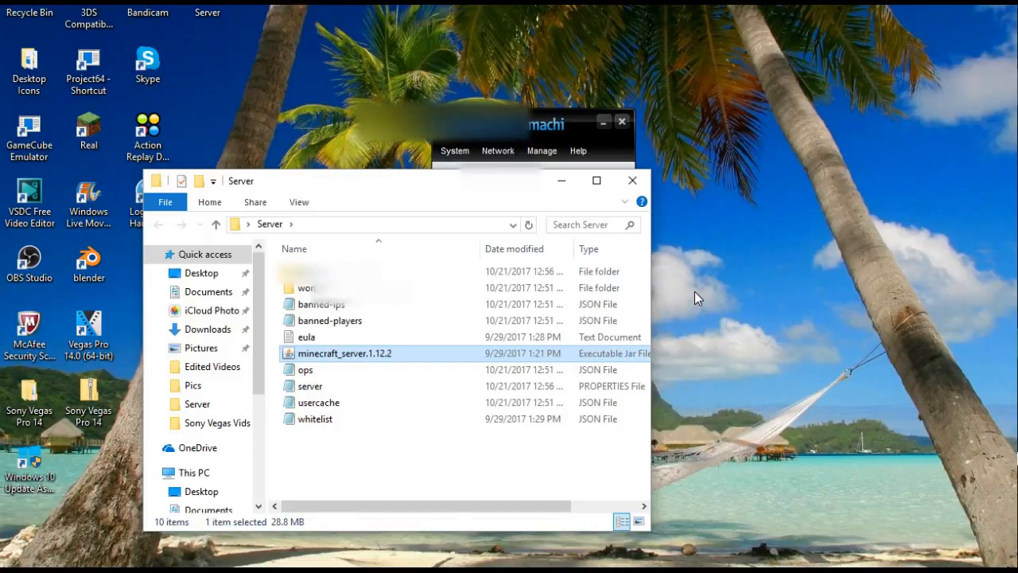
double_click(343, 352)
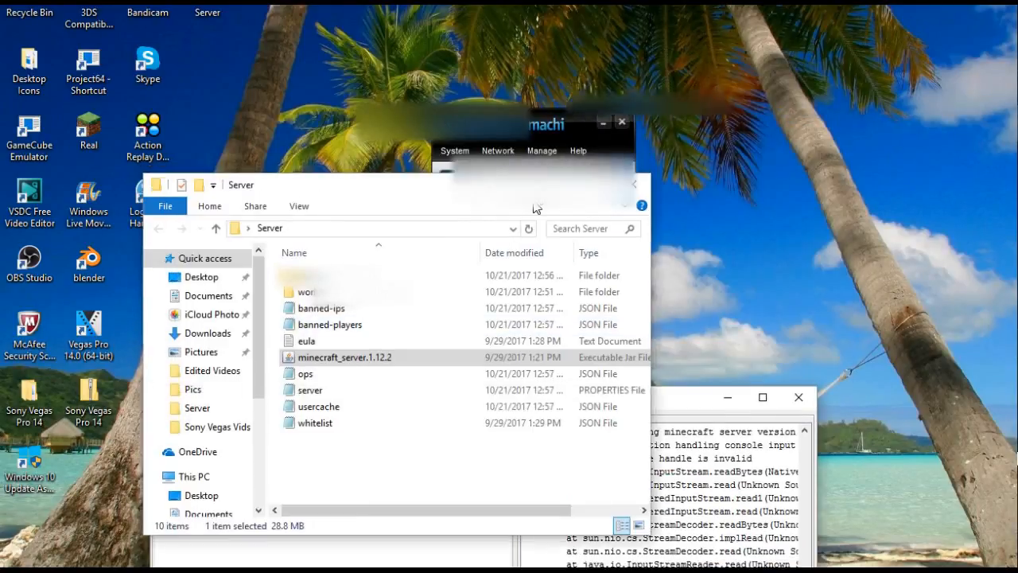
left_click(497, 151)
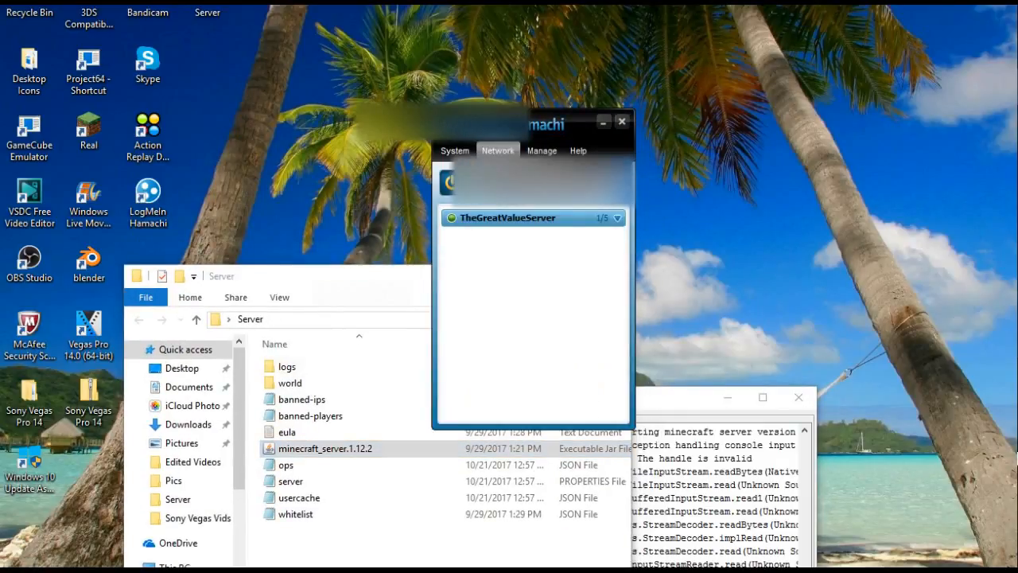